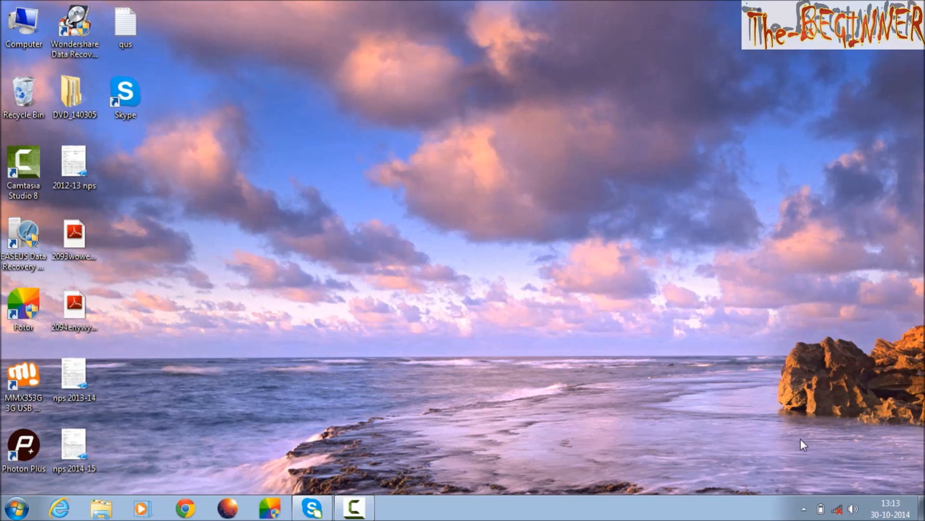
{"action": "mouse_move", "coordinate": [18, 499]}
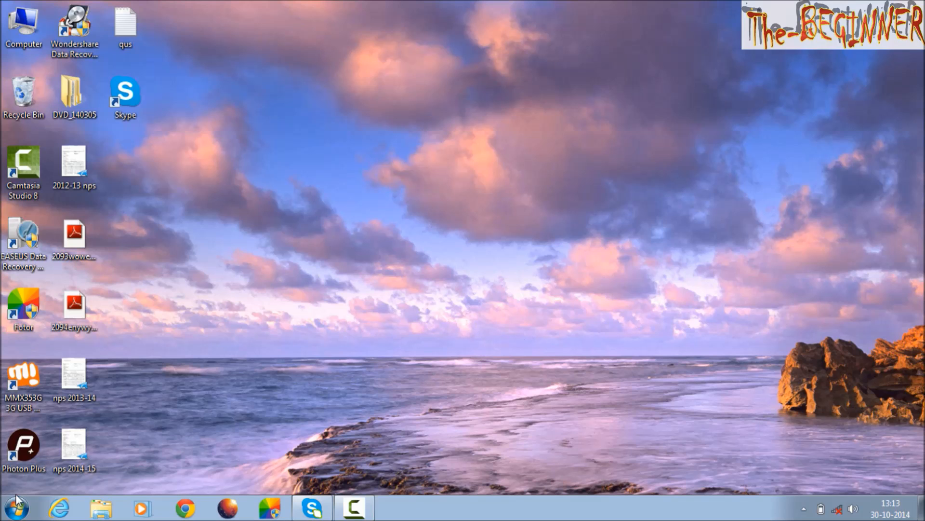
Launch System Configuration by searching 'msconfig' from the Start menu
{"action": "left_click", "coordinate": [15, 507]}
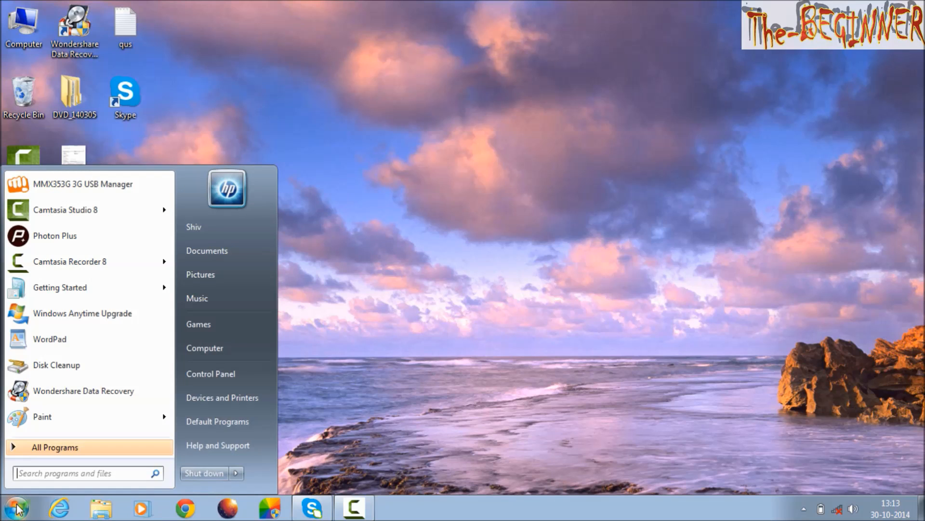
{"action": "type", "text": "msco"}
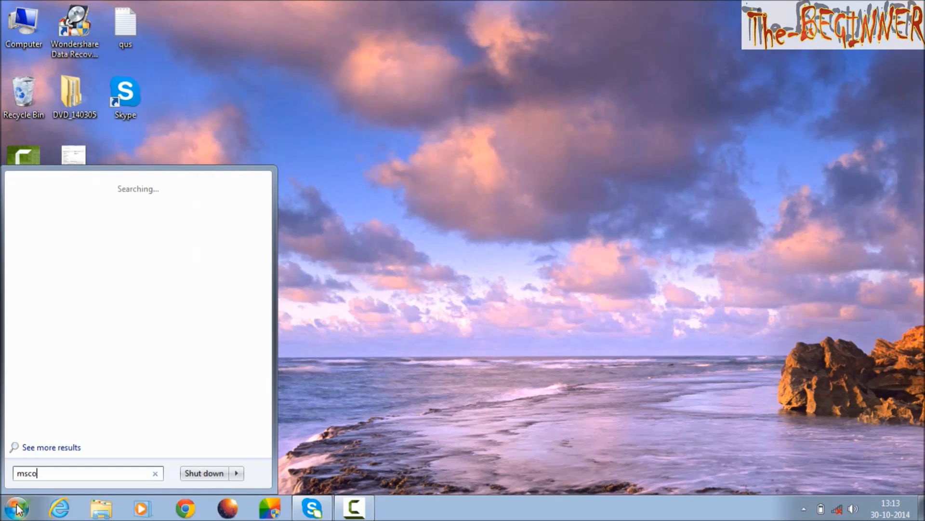
{"action": "type", "text": "nfig"}
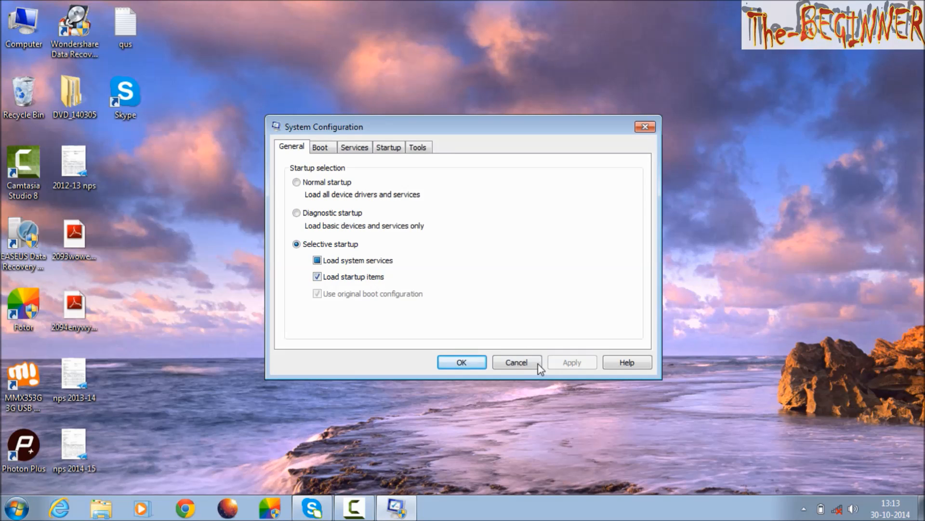
{"action": "left_click", "coordinate": [516, 362]}
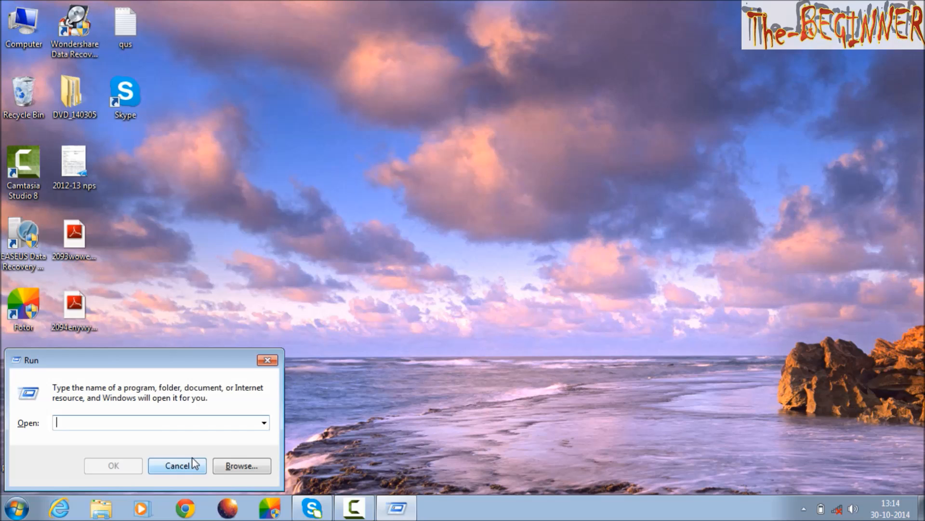
{"action": "type", "text": "ms"}
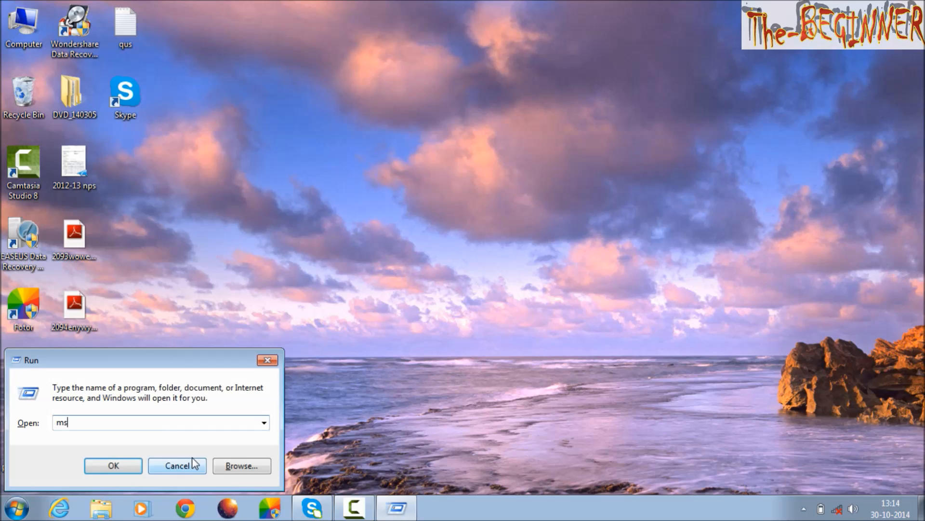
{"action": "type", "text": "config"}
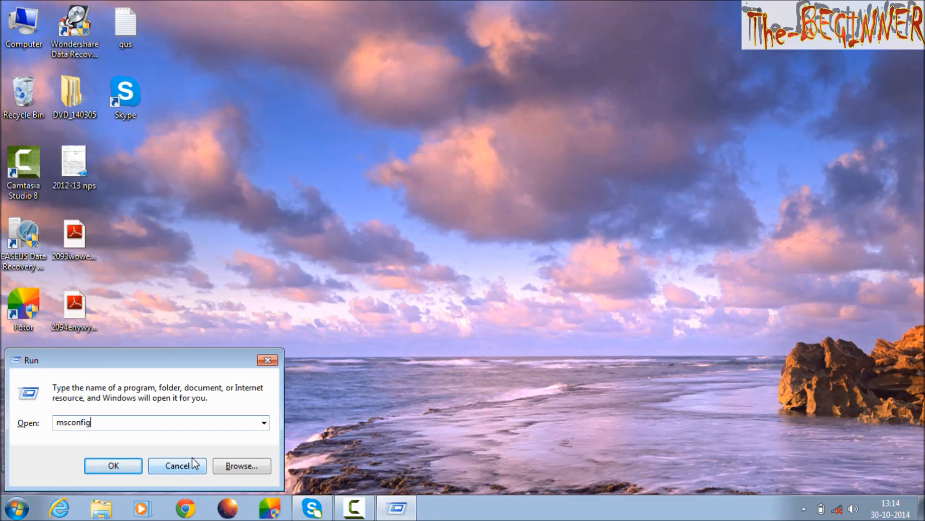
{"action": "left_click", "coordinate": [113, 465]}
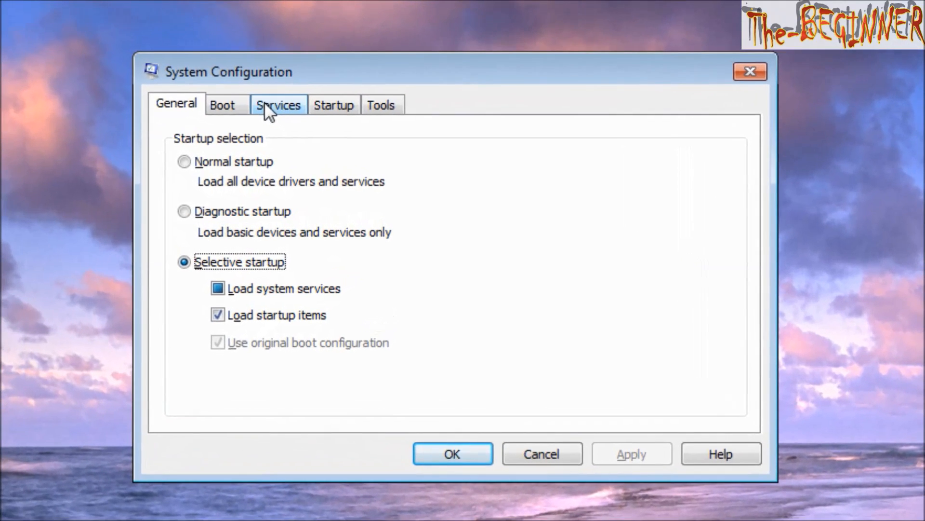
Show the Startup tab and widen the Startup Item column to read full program names
{"action": "left_click", "coordinate": [333, 105]}
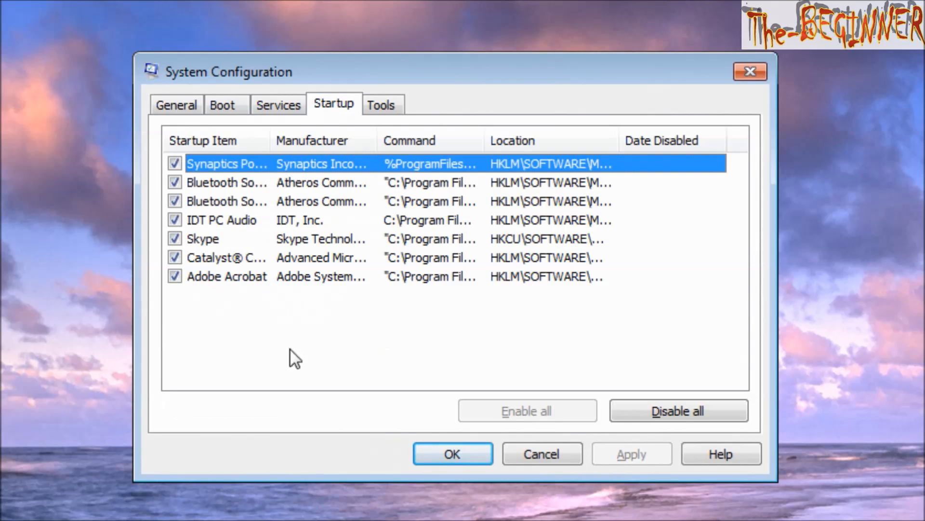
{"action": "left_click_drag", "start_coordinate": [267, 140], "coordinate": [303, 140]}
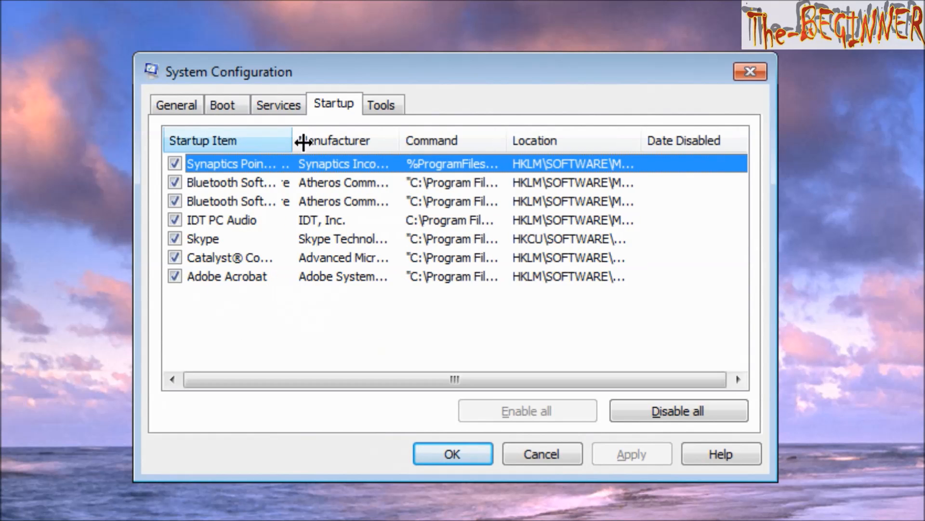
{"action": "left_click_drag", "start_coordinate": [301, 140], "coordinate": [342, 140]}
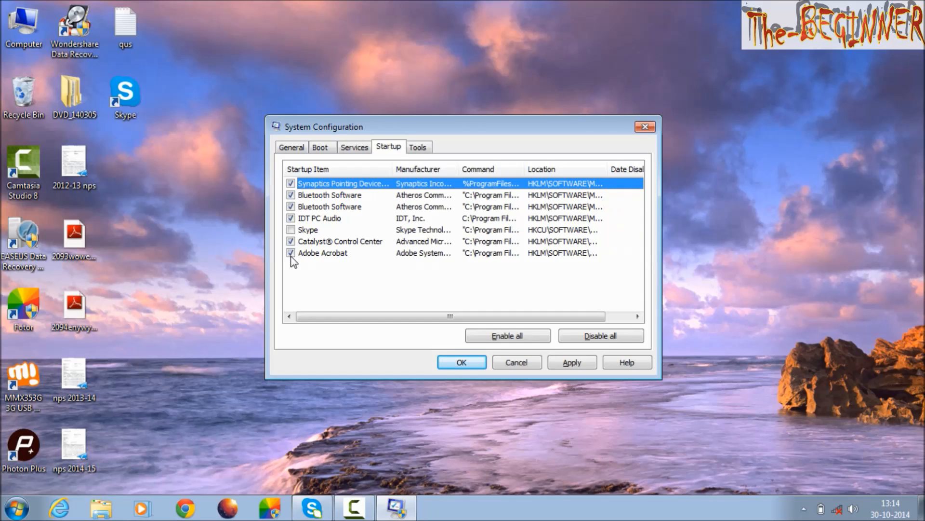
Uncheck Adobe Acrobat in the startup list, then Apply and OK
{"action": "left_click", "coordinate": [290, 253]}
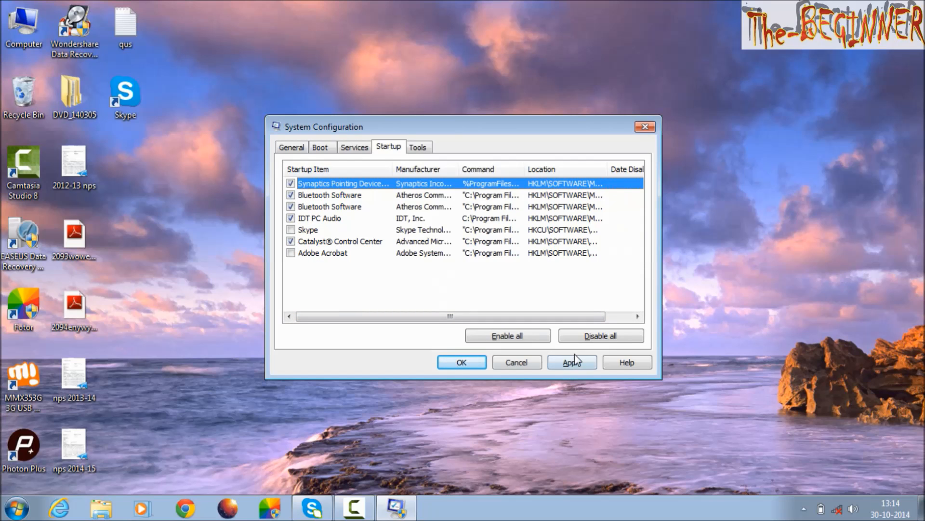
{"action": "left_click", "coordinate": [571, 362]}
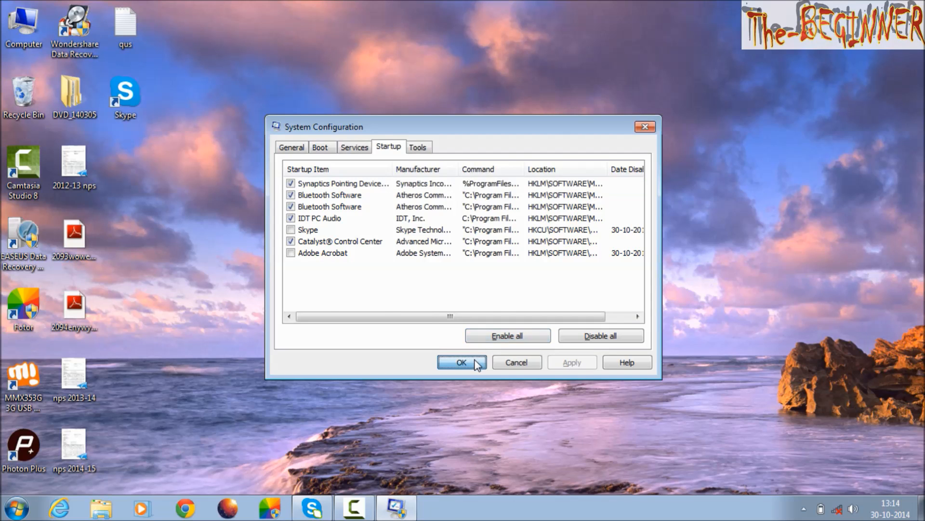
{"action": "left_click", "coordinate": [462, 362]}
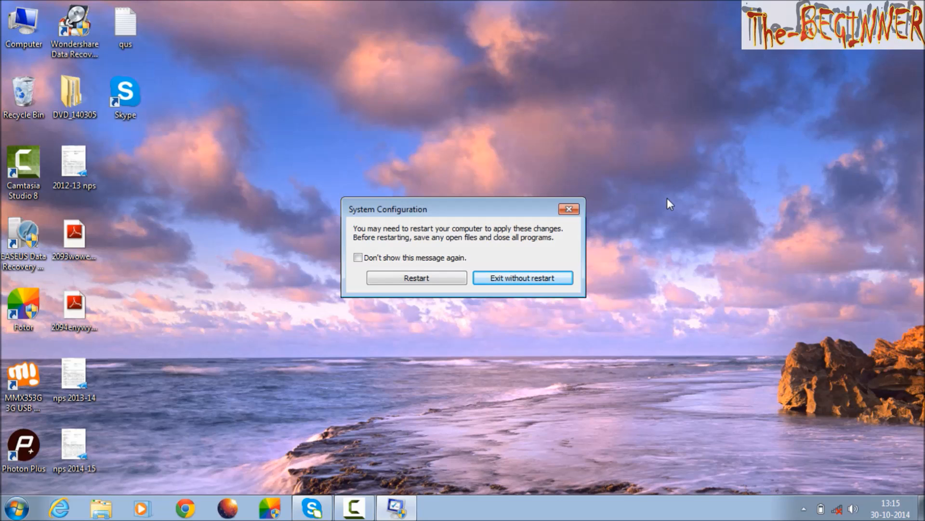
{"action": "mouse_move", "coordinate": [568, 228]}
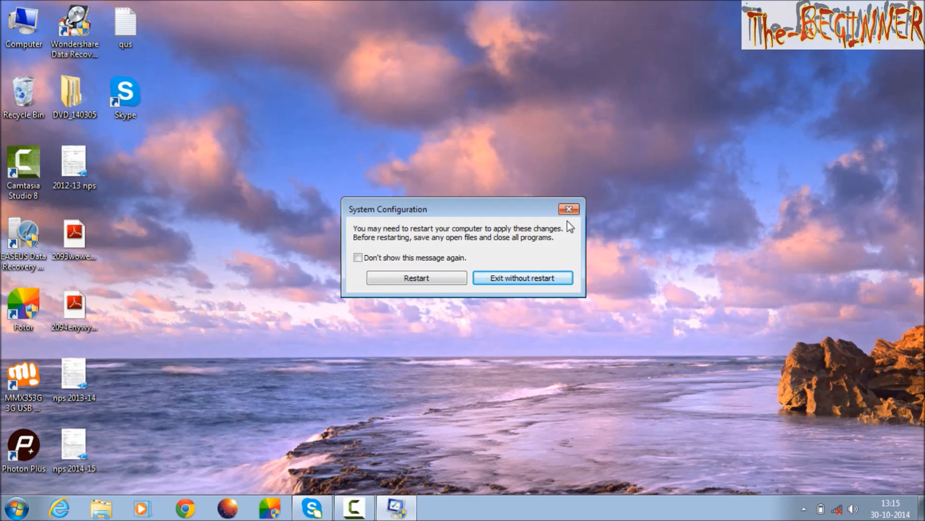